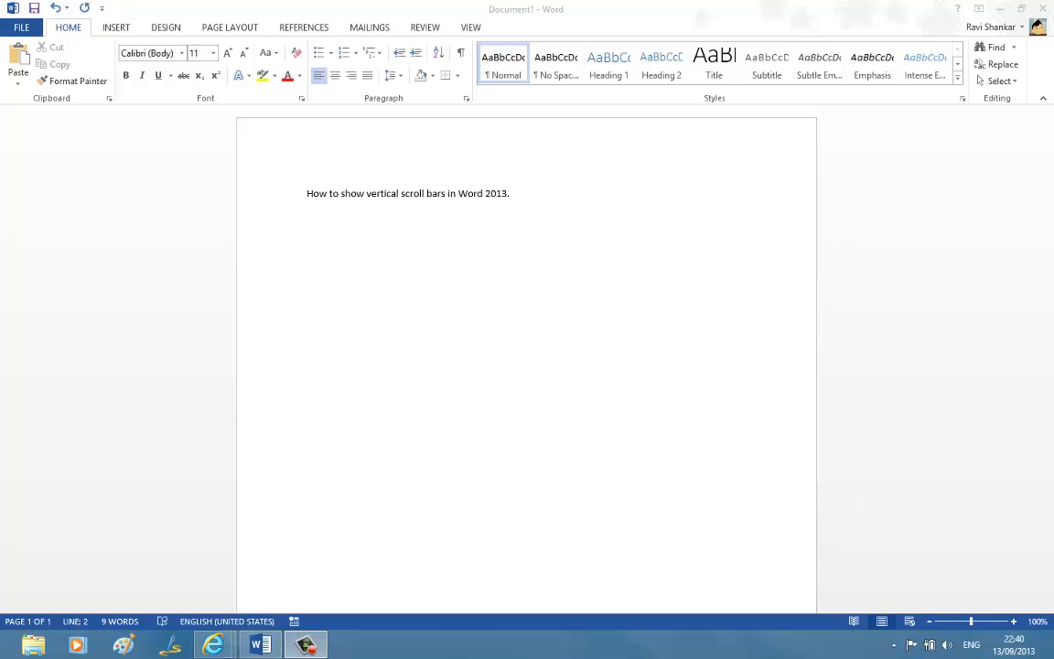
mouse_move(865, 265)
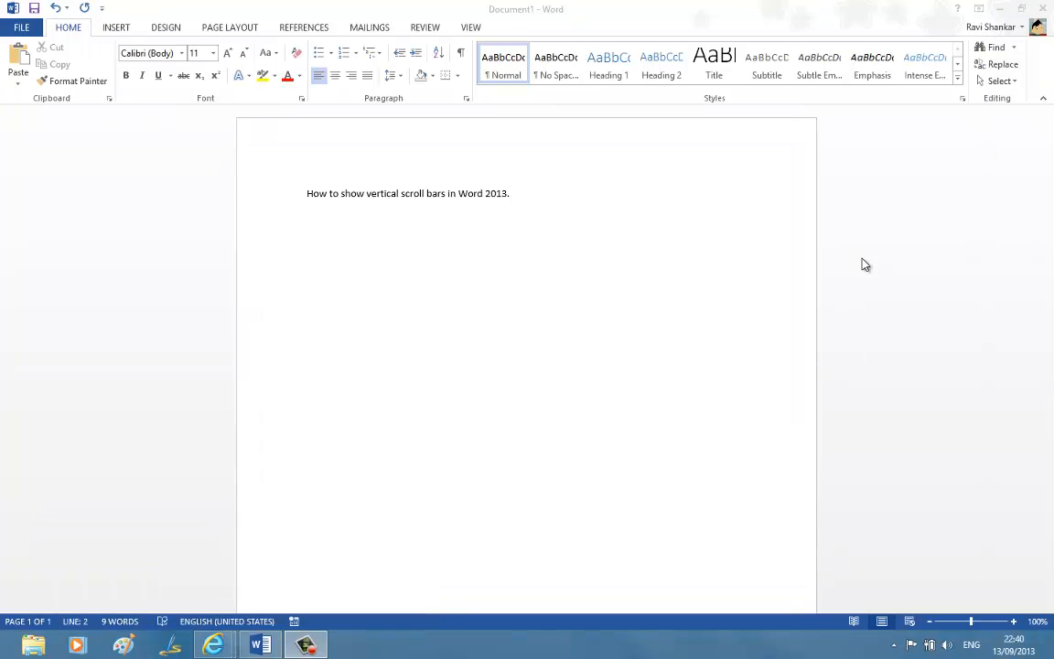
mouse_move(386, 432)
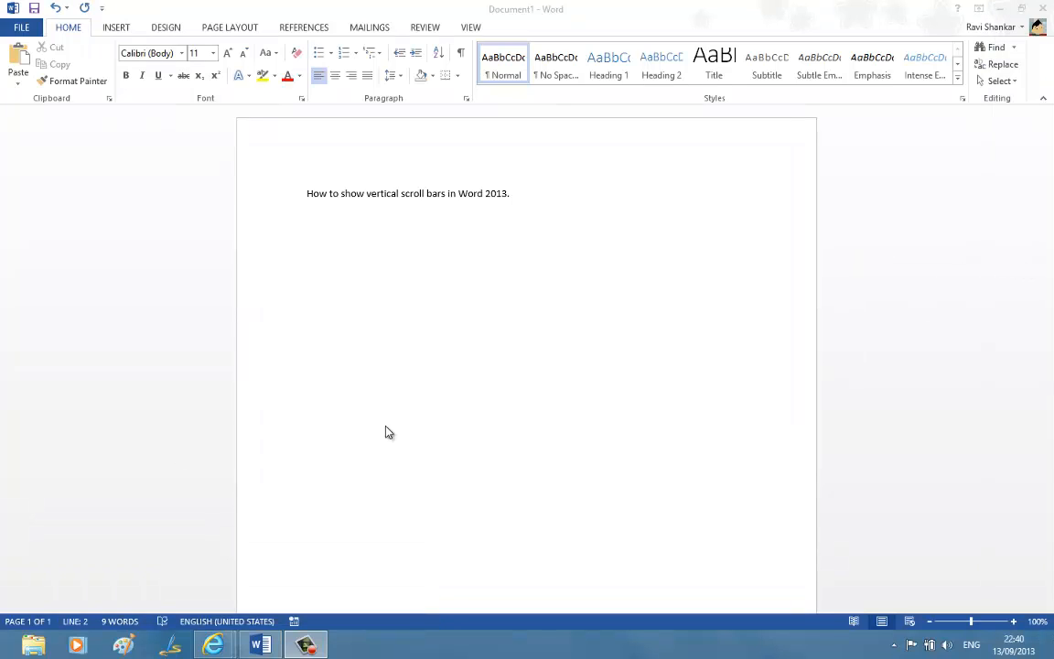
mouse_move(168, 457)
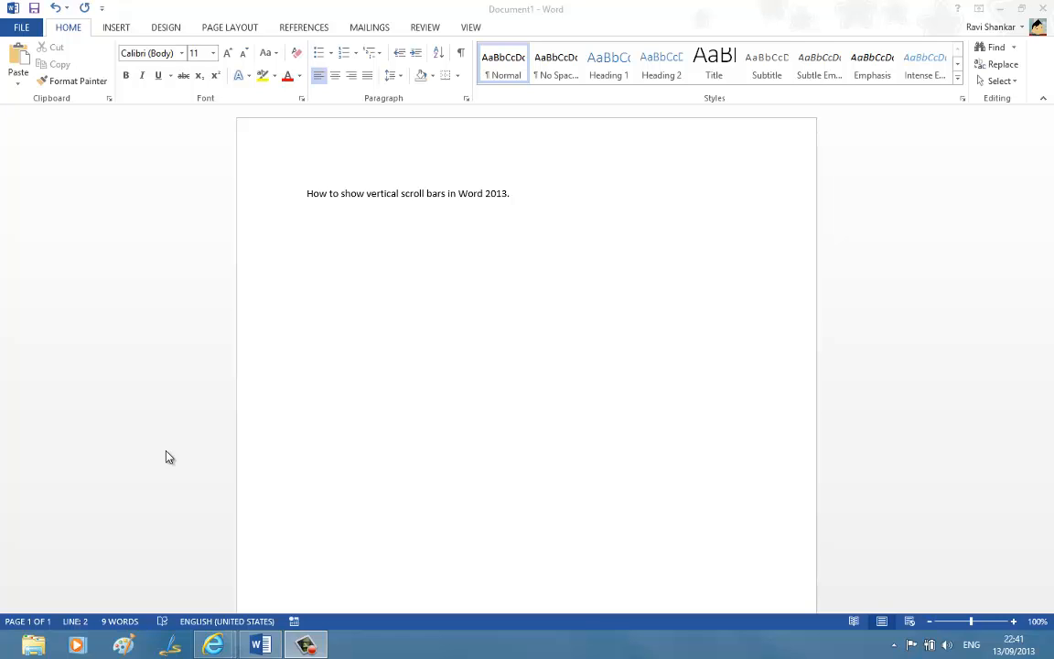
mouse_move(644, 282)
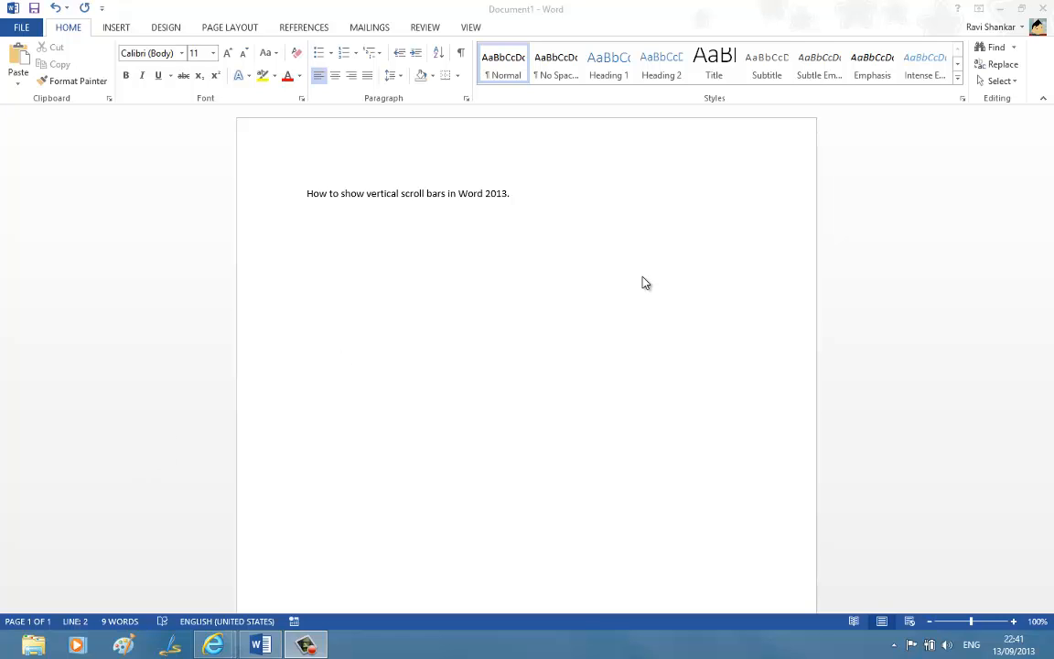
mouse_move(84, 221)
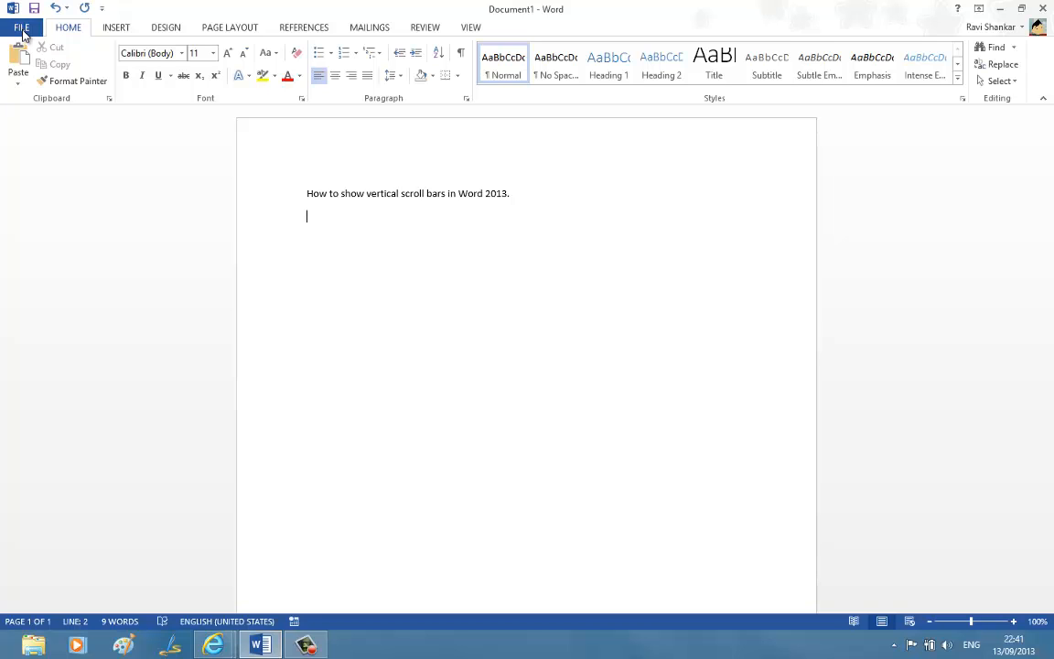
Step: Open Word Options from the FILE menu and go to the Advanced settings
click(35, 24)
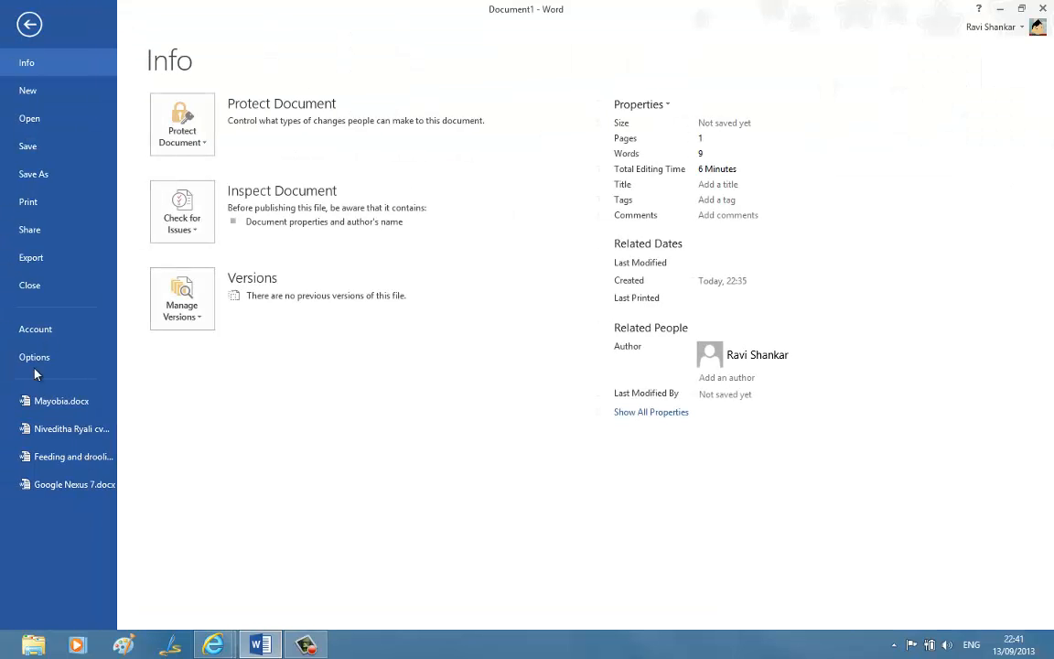
mouse_move(35, 357)
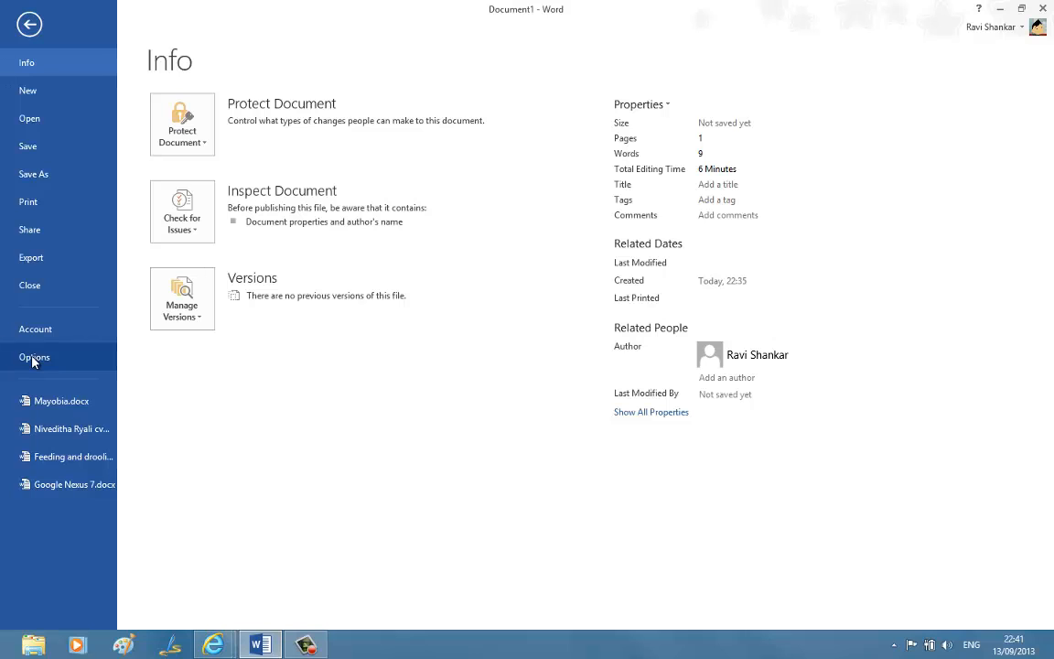
click(34, 357)
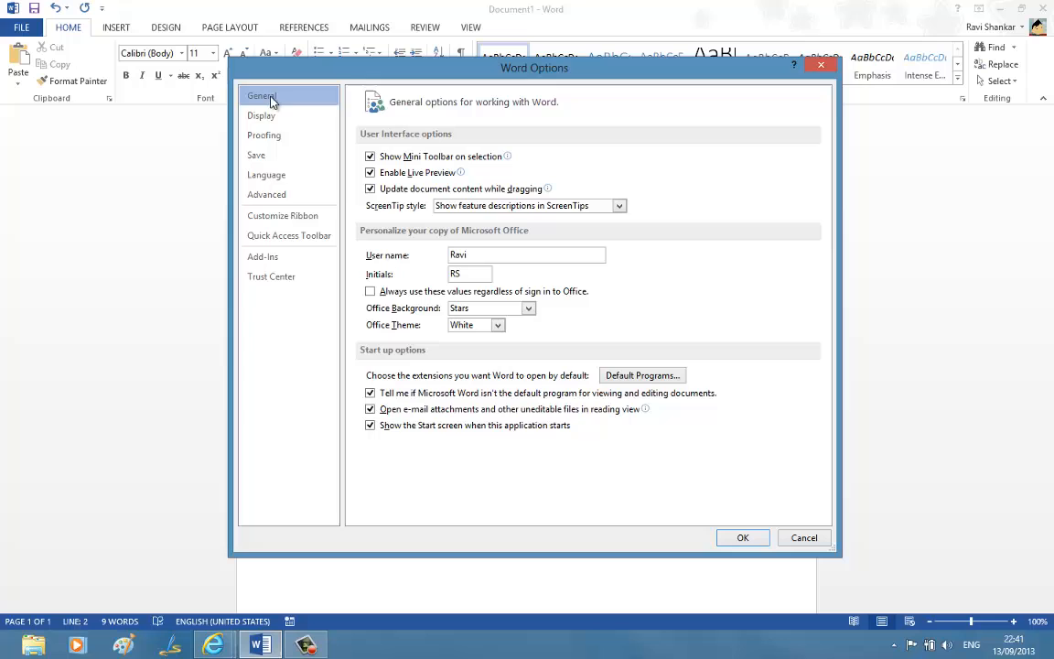
click(266, 194)
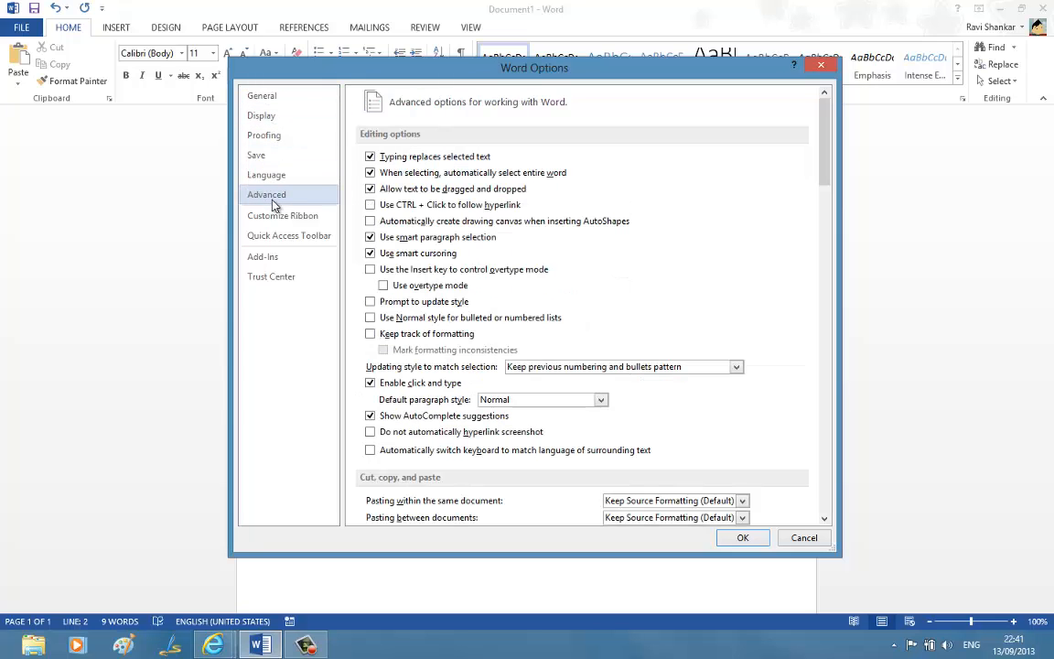
Step: Scroll the Advanced options down to the Display section
scroll(down, 3)
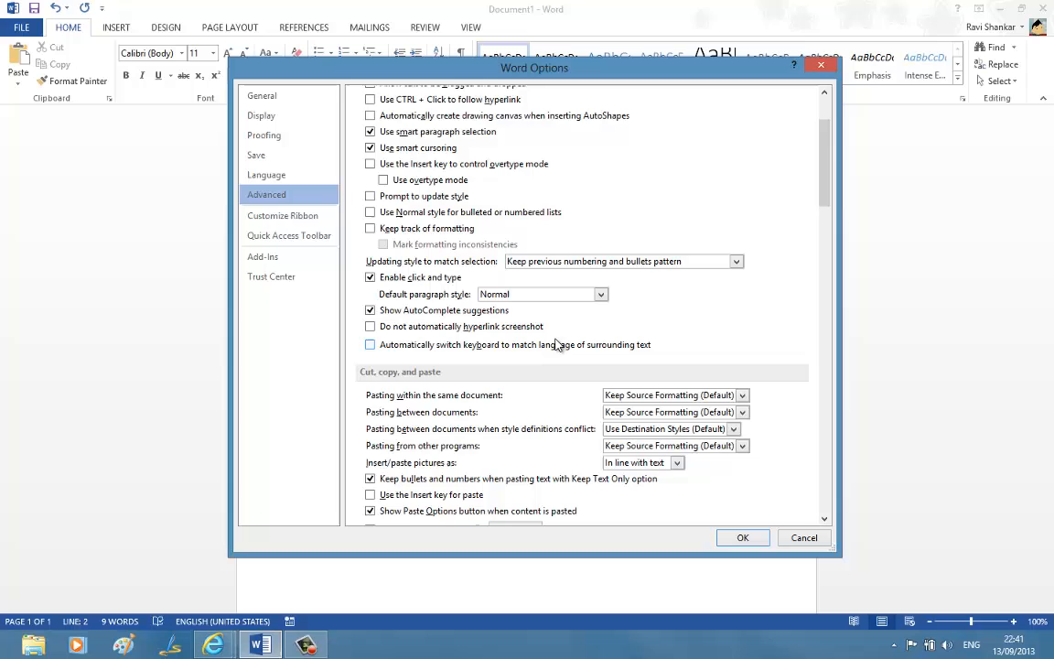
scroll(down, 3)
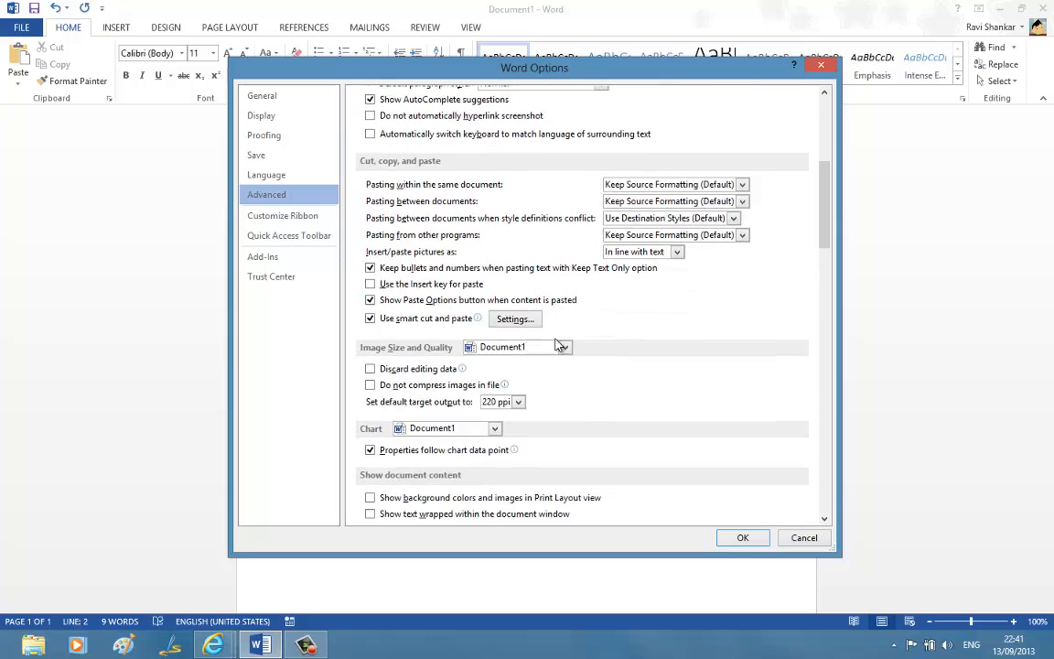
scroll(down, 3)
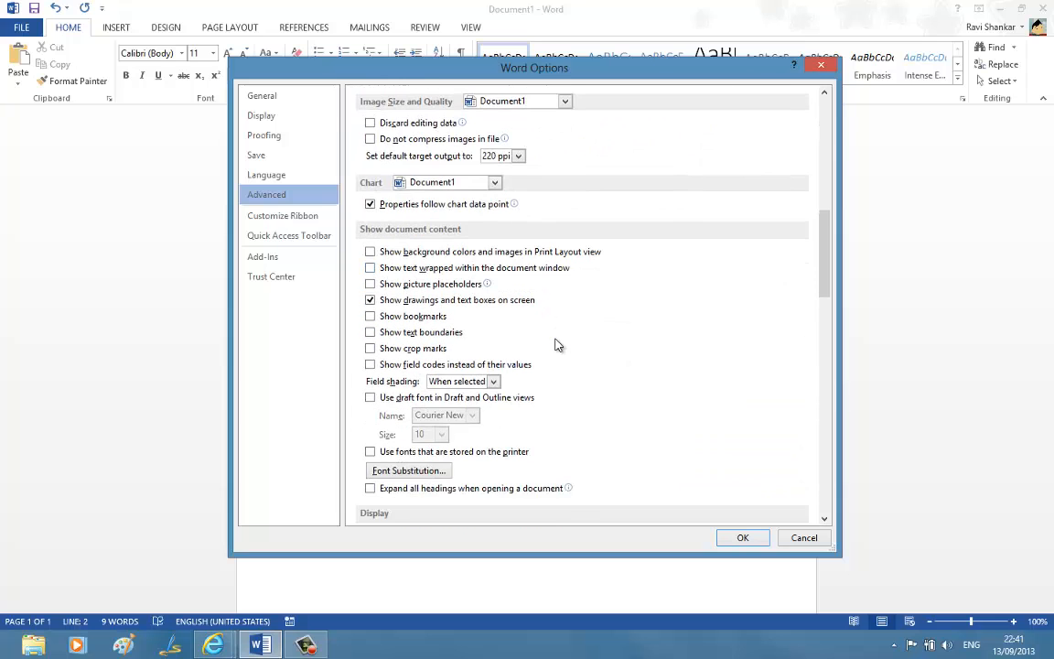
scroll(down, 3)
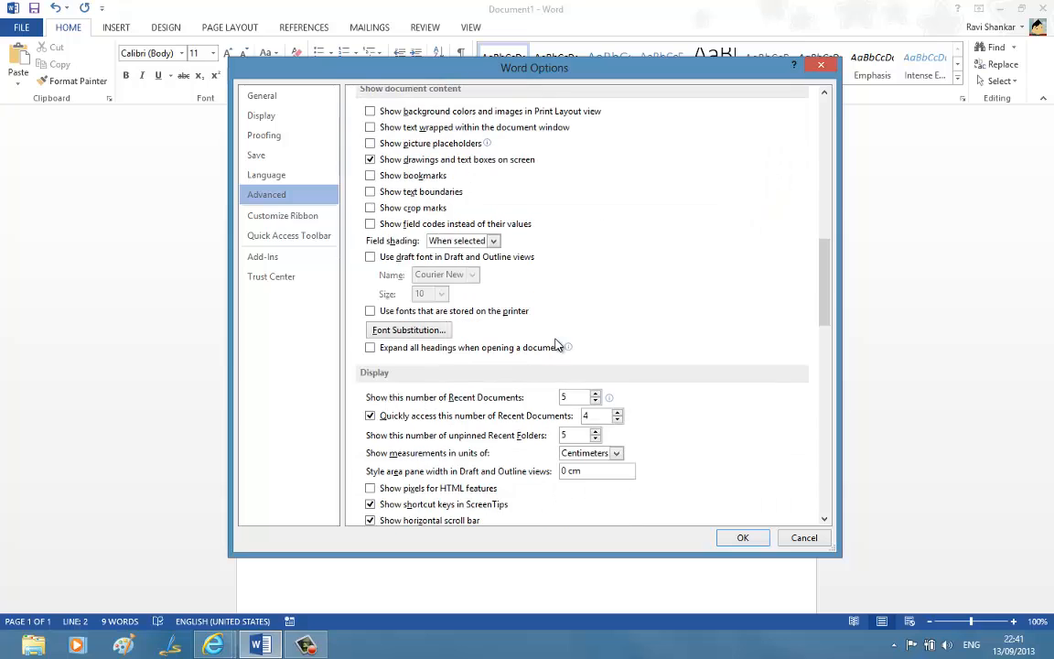
scroll(down, 3)
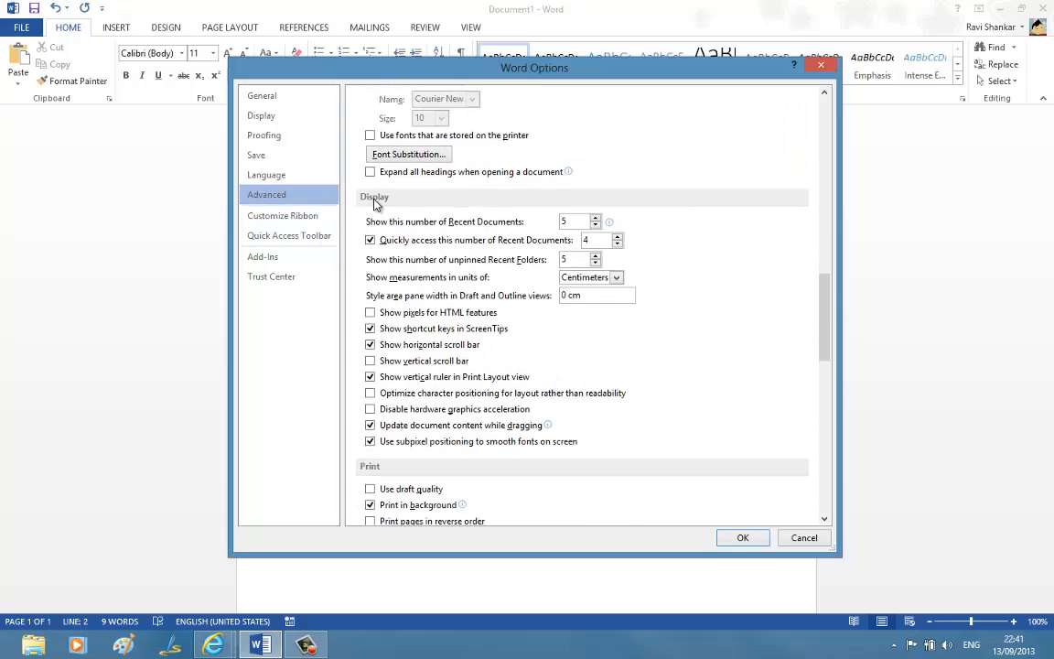
Step: Enable 'Show vertical scroll bar' under Display and confirm with OK
click(370, 361)
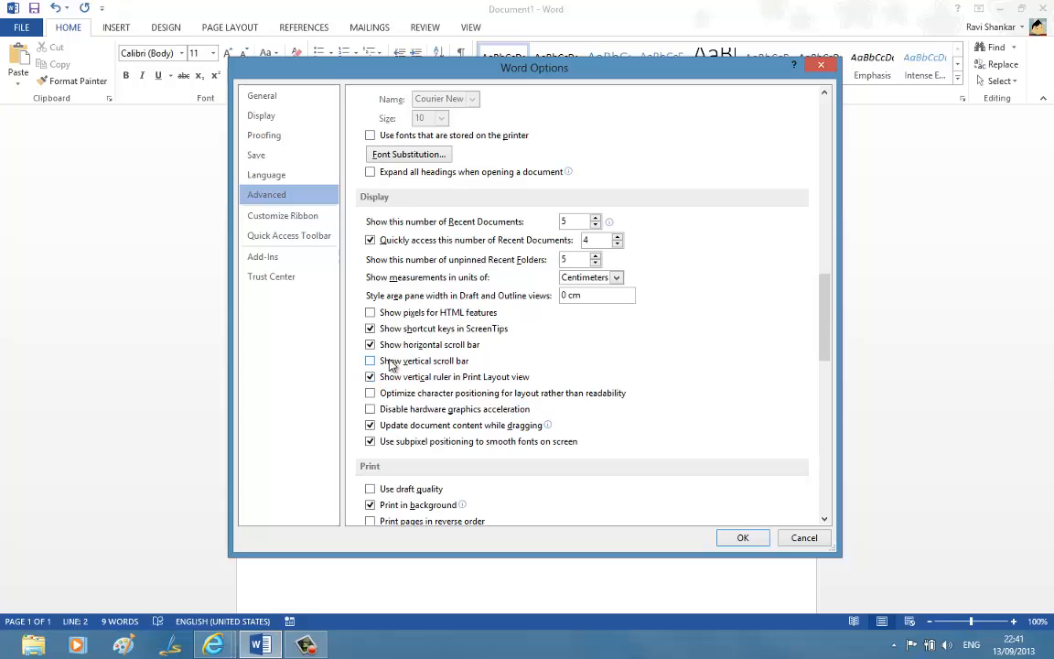
click(371, 361)
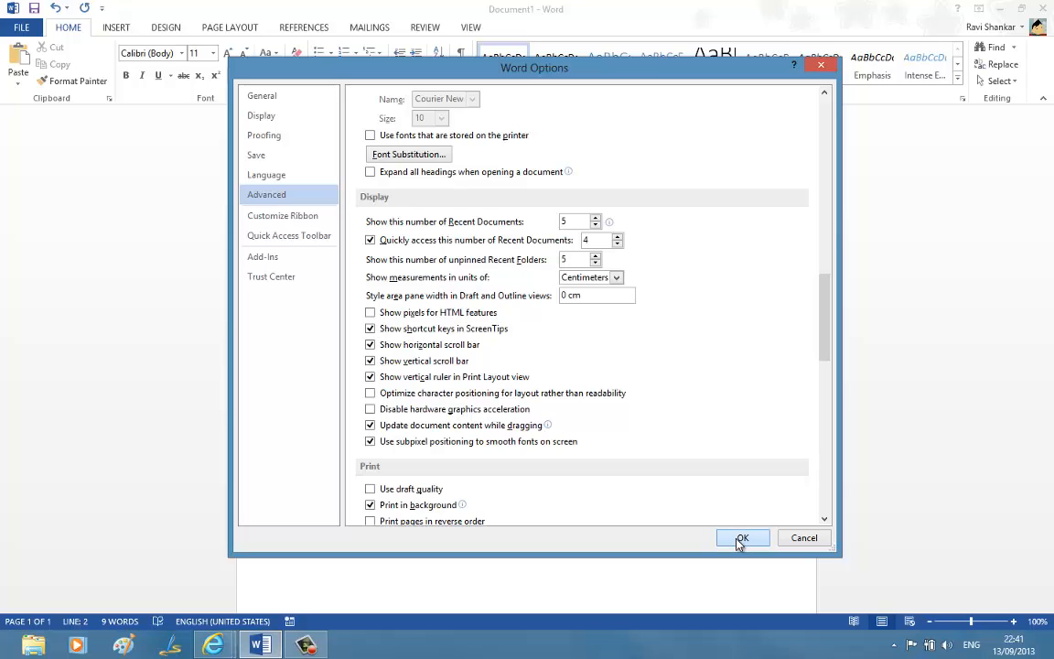
click(743, 537)
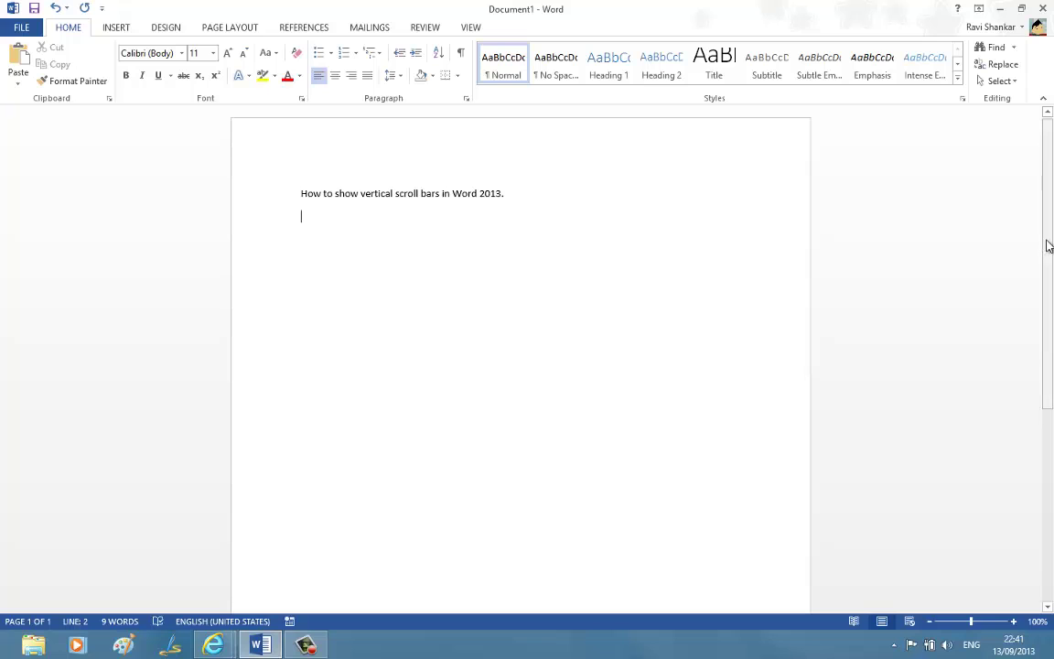
scroll(down, 3)
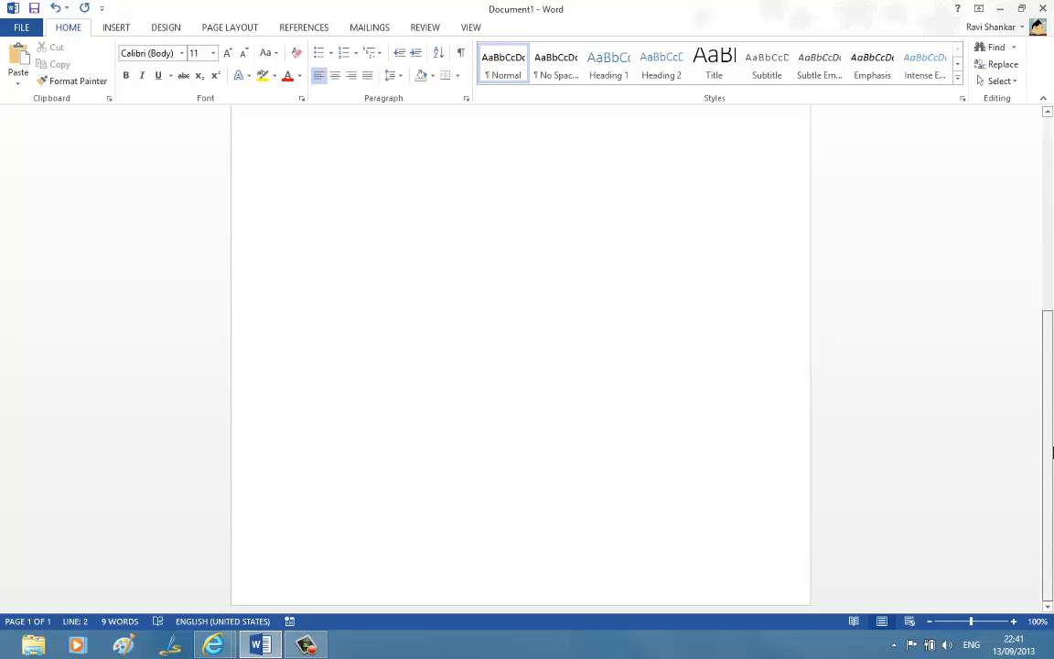